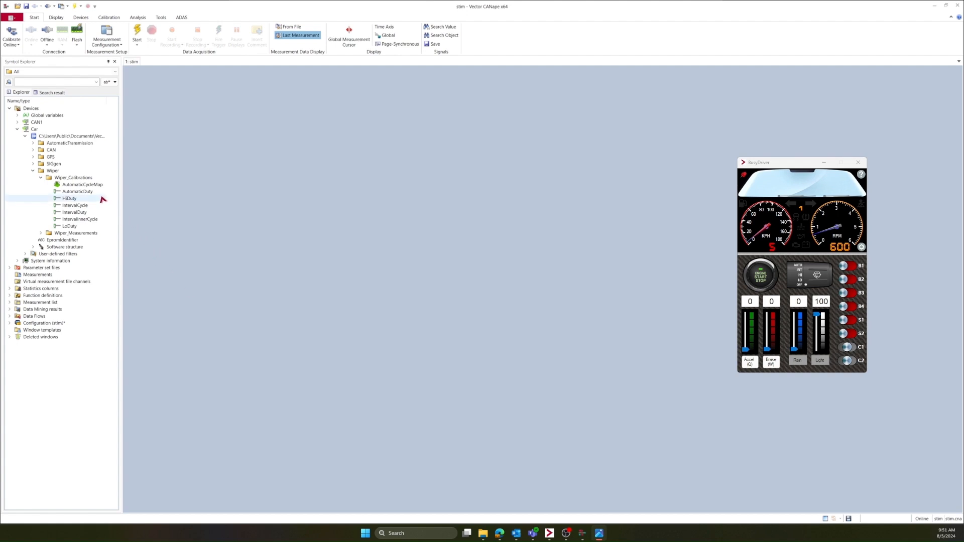
# - Show the selected wiper duty parameters in a general calibration window
pyautogui.click(74, 205)
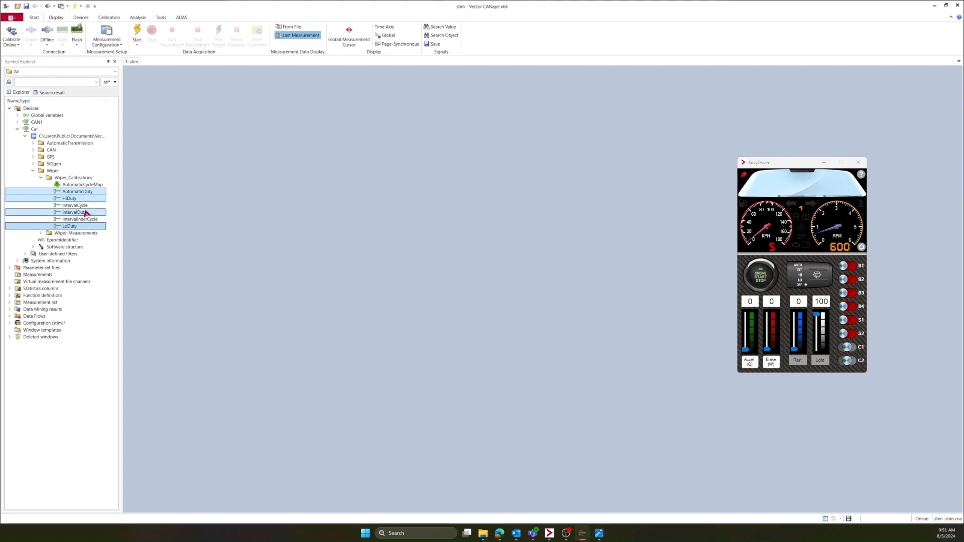
pyautogui.rightClick(75, 212)
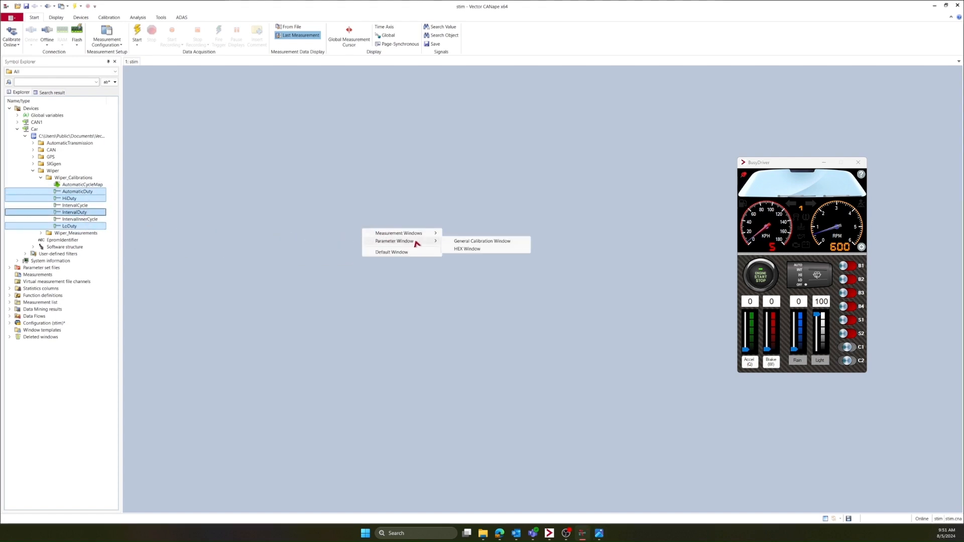
pyautogui.click(480, 241)
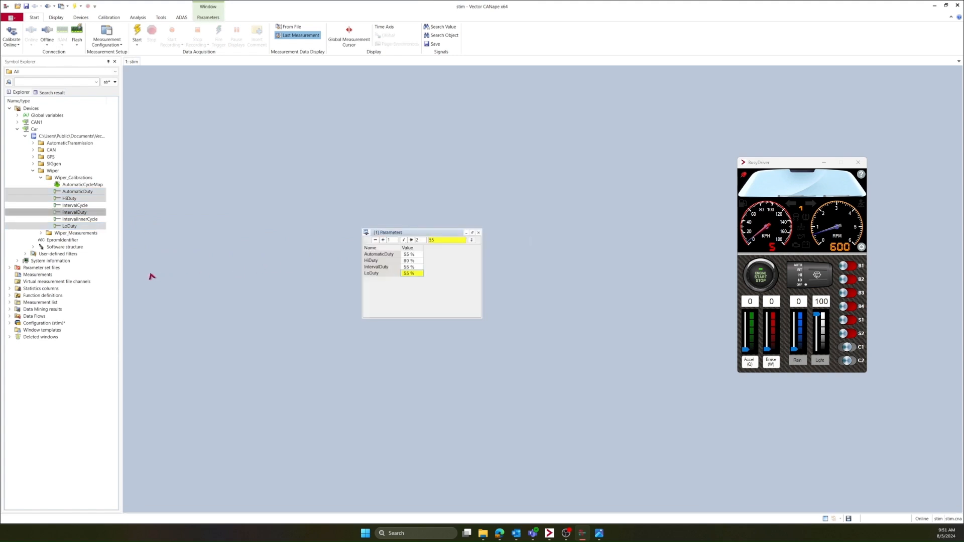
# - Load the wiper .mf4 measurement file into the project's Measurements as FILE1
pyautogui.rightClick(38, 274)
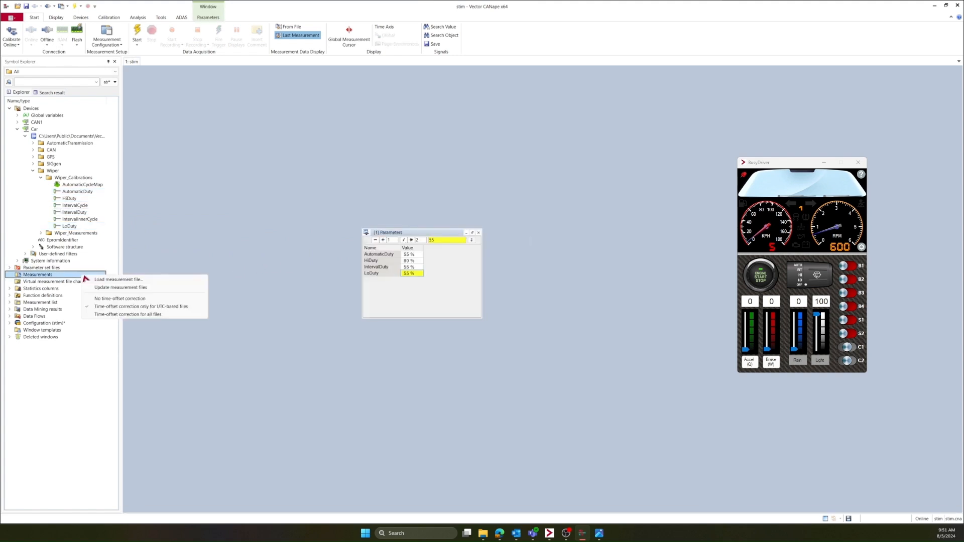
pyautogui.click(118, 280)
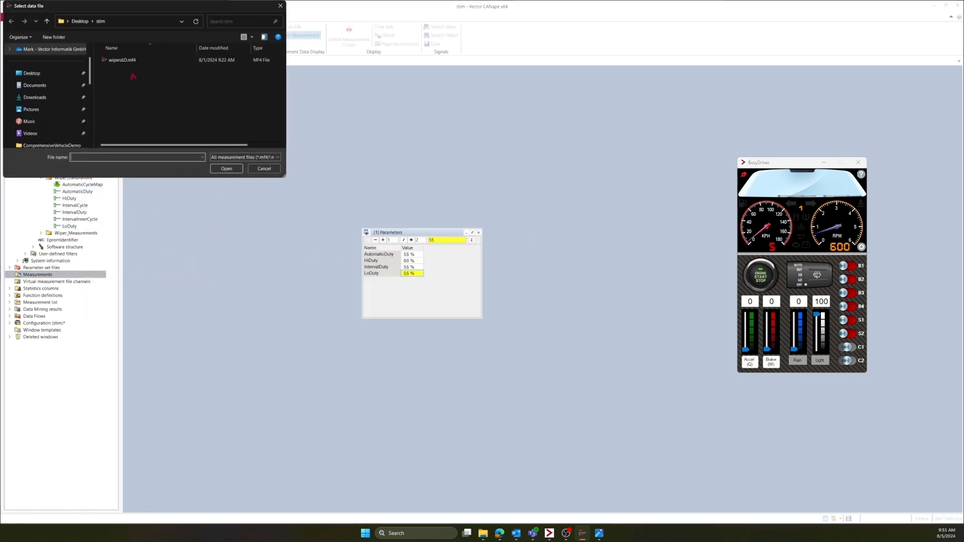
pyautogui.moveTo(152, 75)
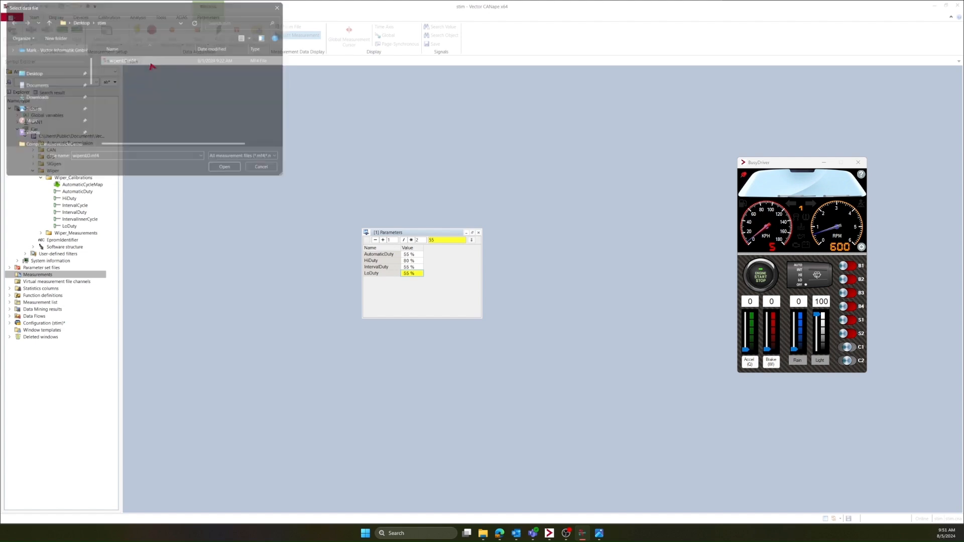
pyautogui.click(224, 166)
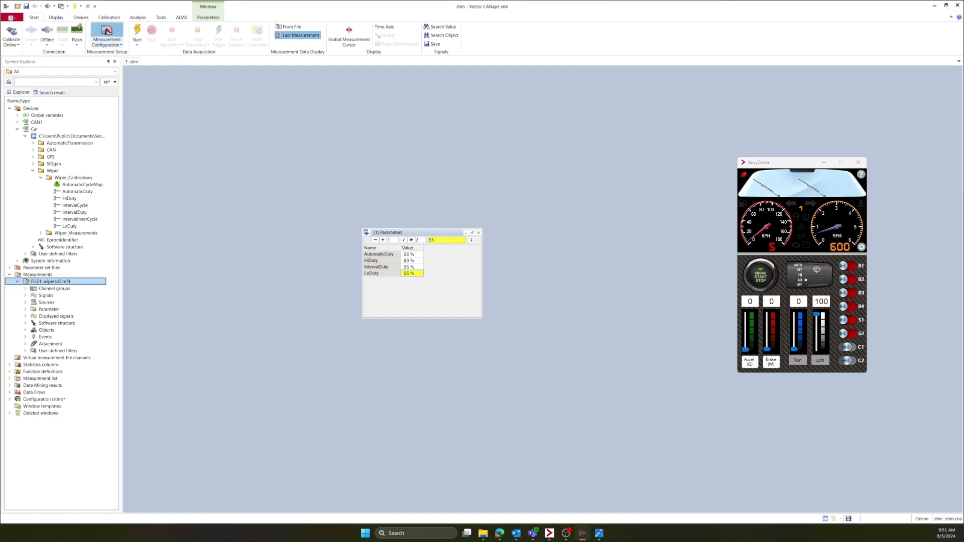
# - Show the empty Stimulations list in the measurement configuration
pyautogui.click(106, 31)
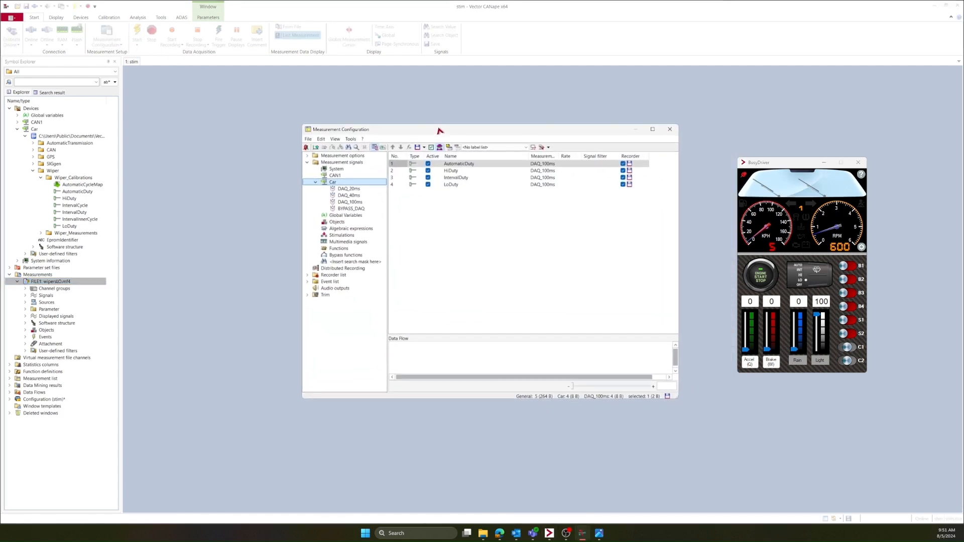
pyautogui.click(456, 178)
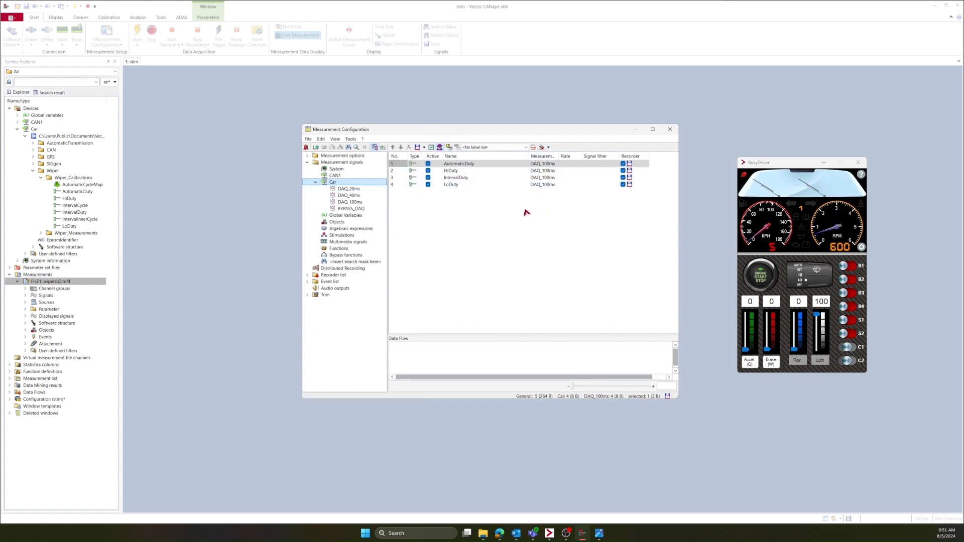
pyautogui.click(342, 235)
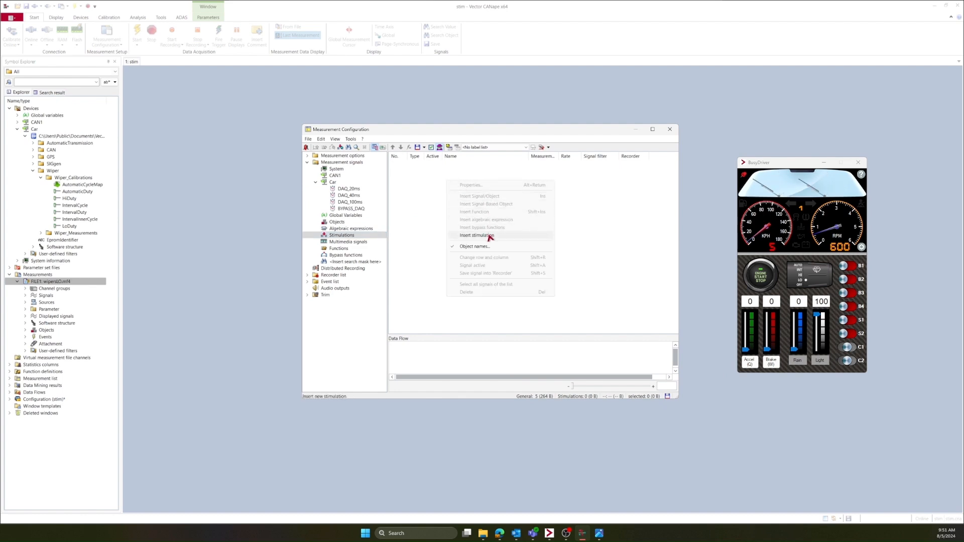
# - Insert a stimulation on Car LoDuty and link it automatically to Car.LoDuty in FILE1
pyautogui.click(477, 235)
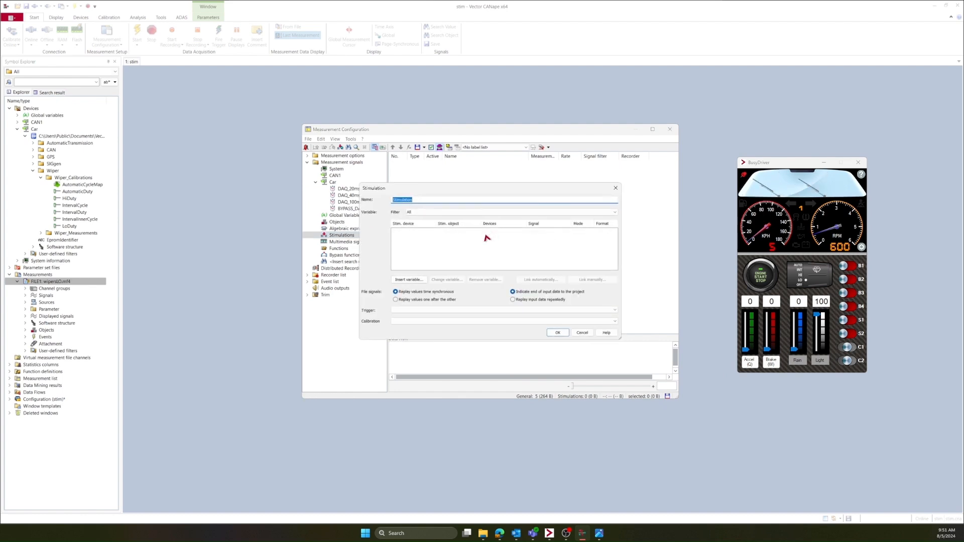
pyautogui.click(409, 280)
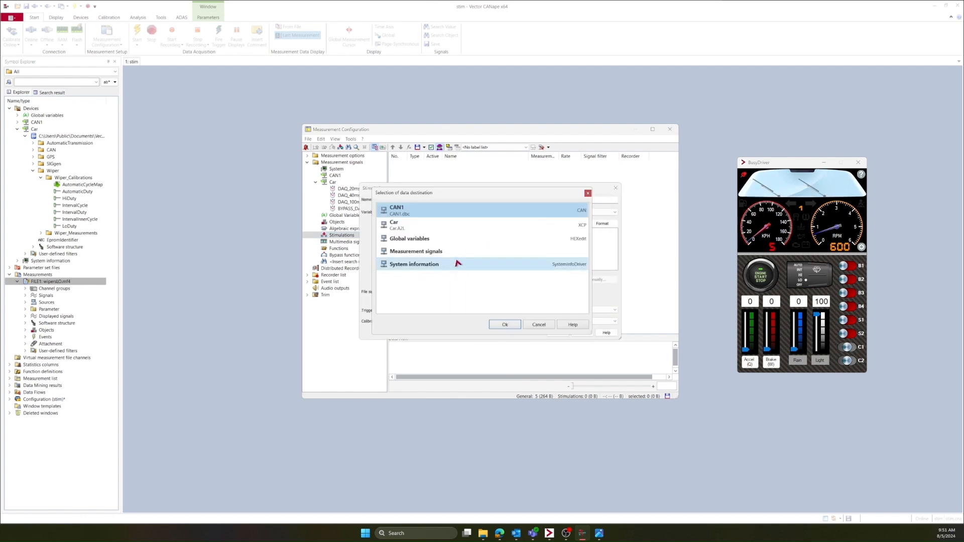
pyautogui.click(415, 251)
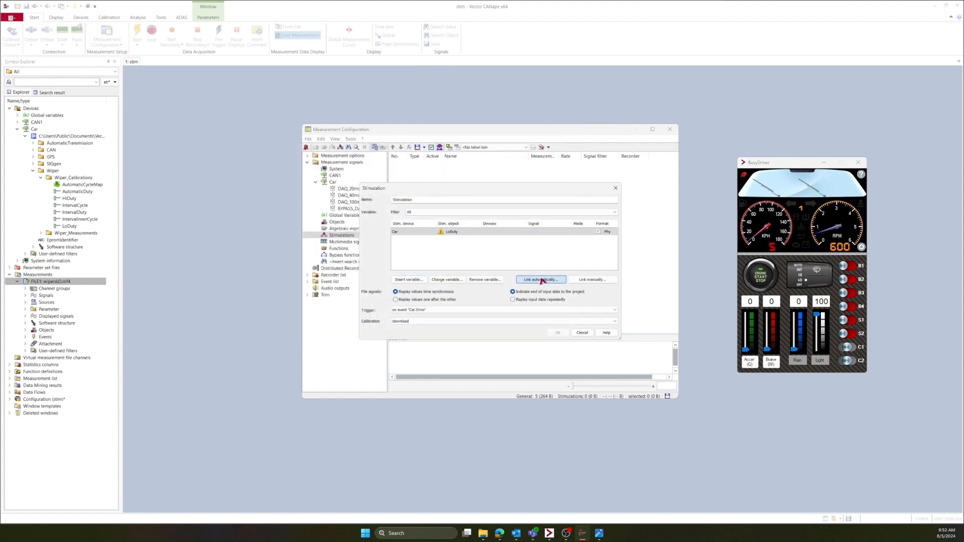
pyautogui.click(541, 279)
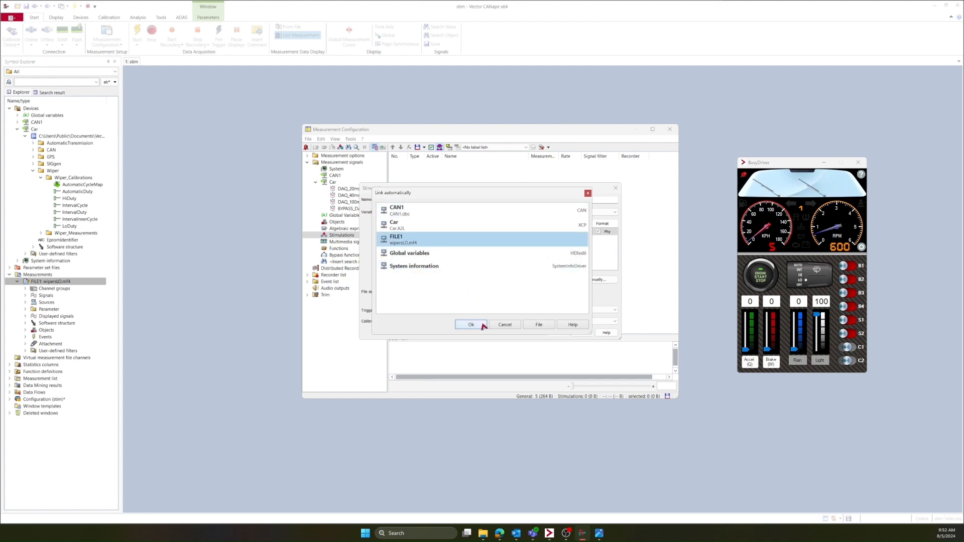
pyautogui.click(471, 324)
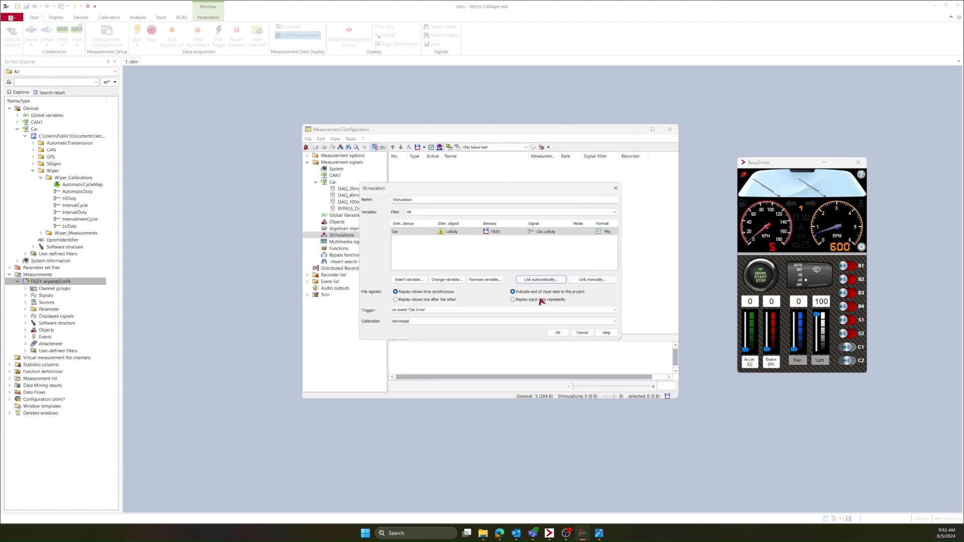
# - Trigger the stimulation on event Car:DAQ_100ms with STIM calibration and confirm it
pyautogui.click(614, 310)
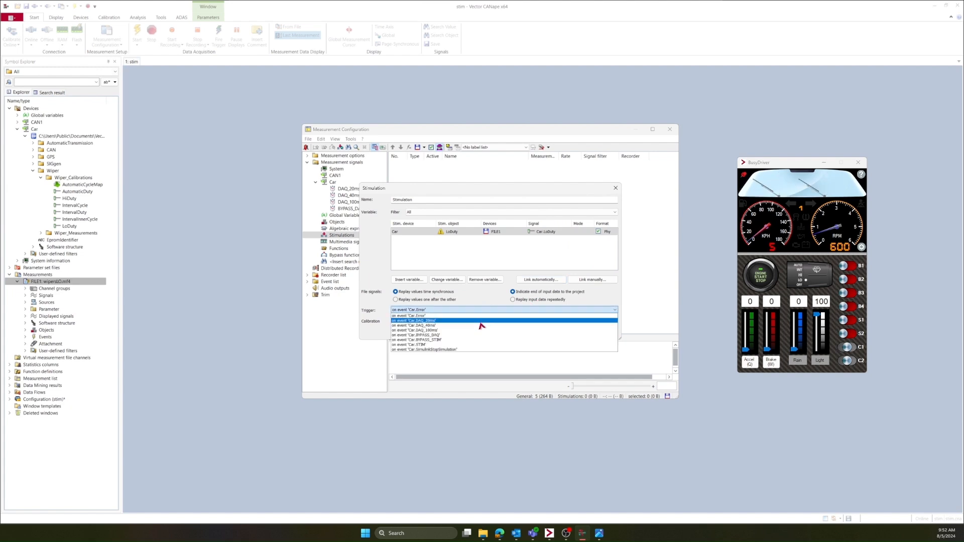
pyautogui.moveTo(481, 333)
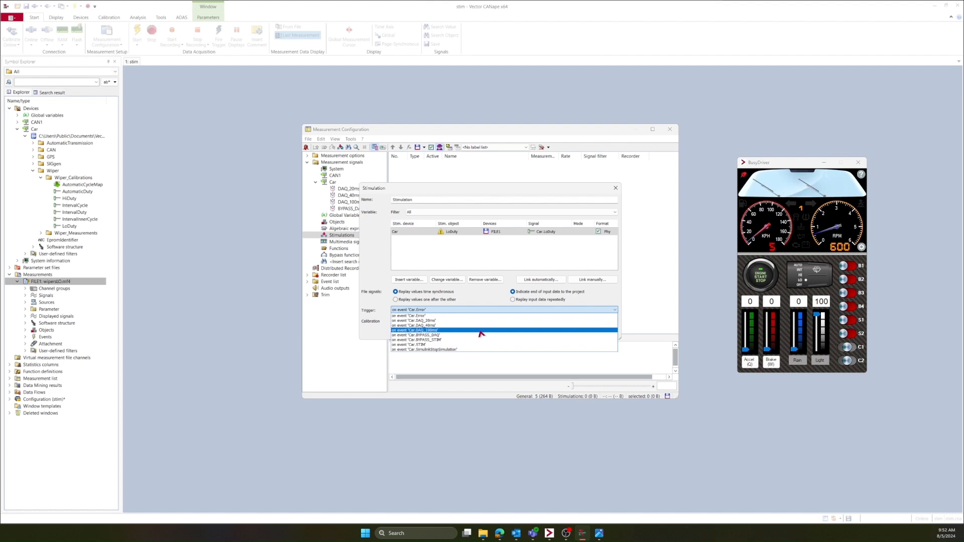
pyautogui.click(414, 330)
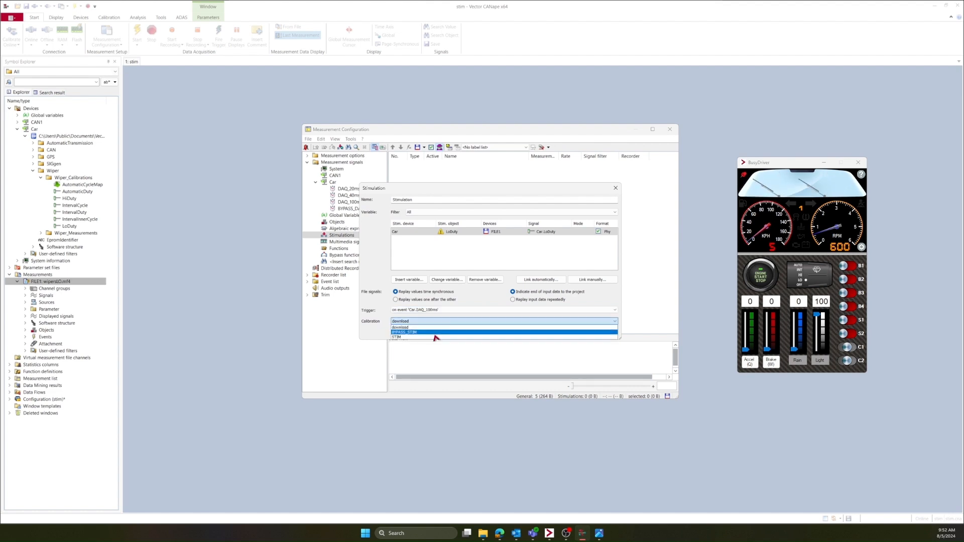
pyautogui.click(396, 333)
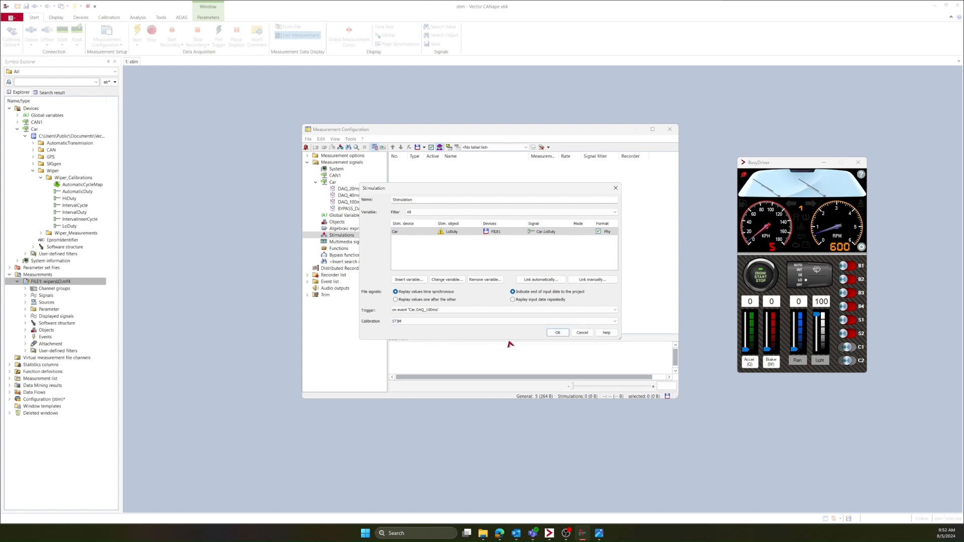
pyautogui.click(558, 332)
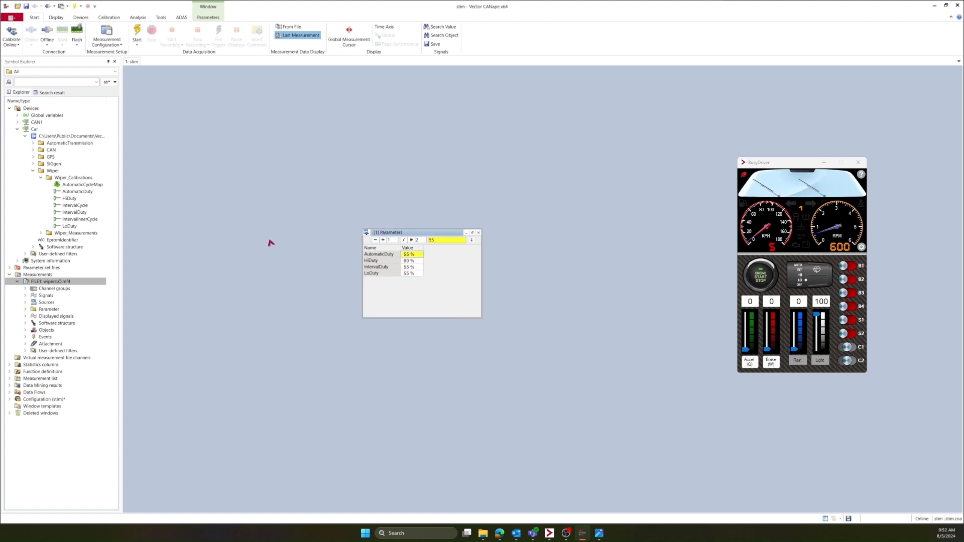
pyautogui.moveTo(261, 237)
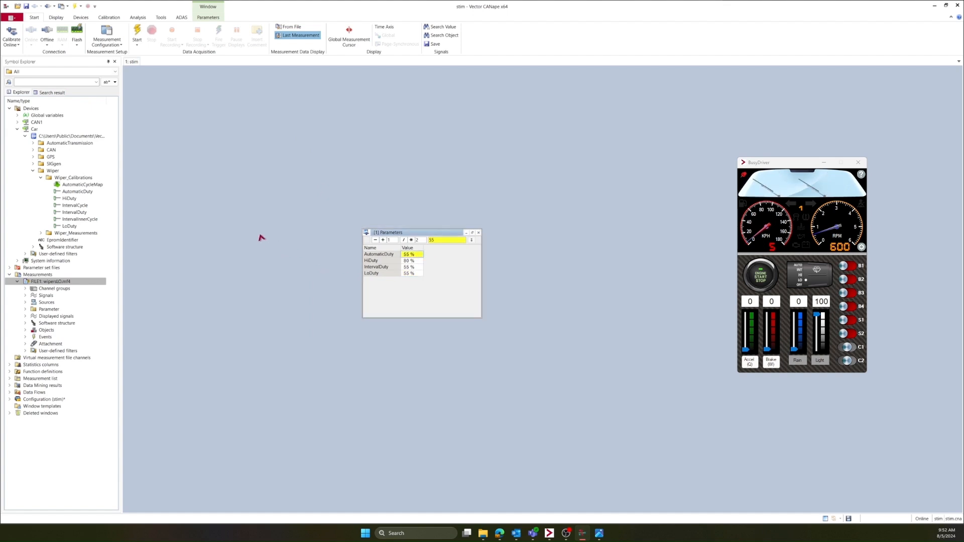
pyautogui.moveTo(150, 74)
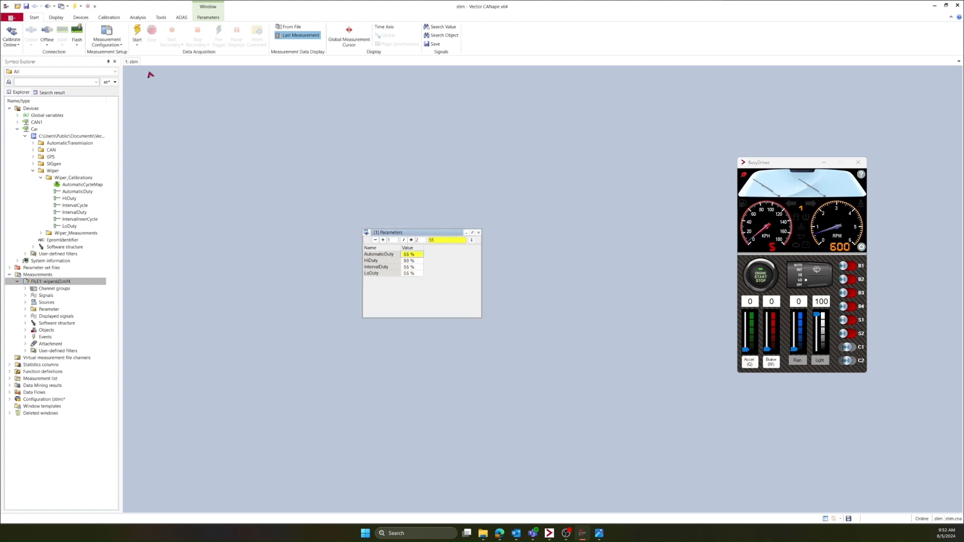
pyautogui.click(134, 33)
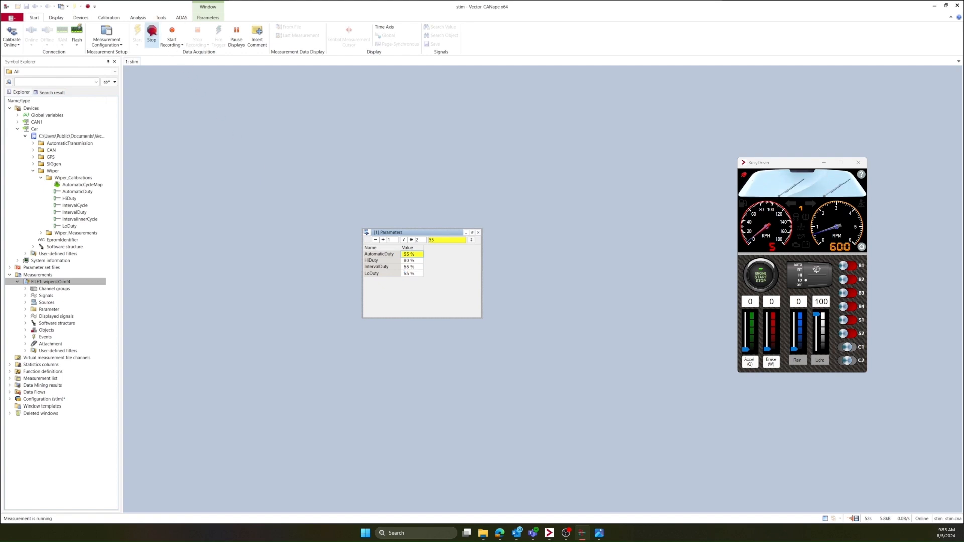
pyautogui.click(152, 34)
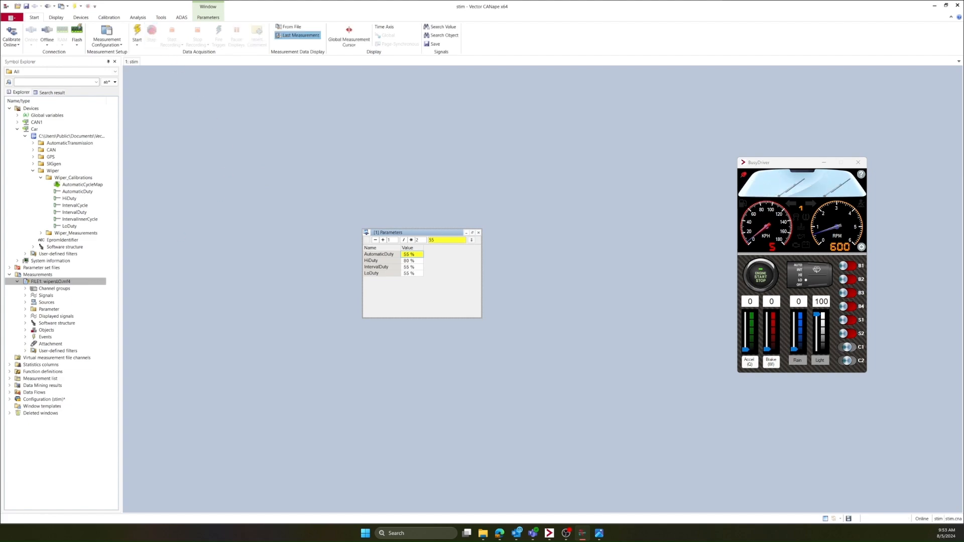